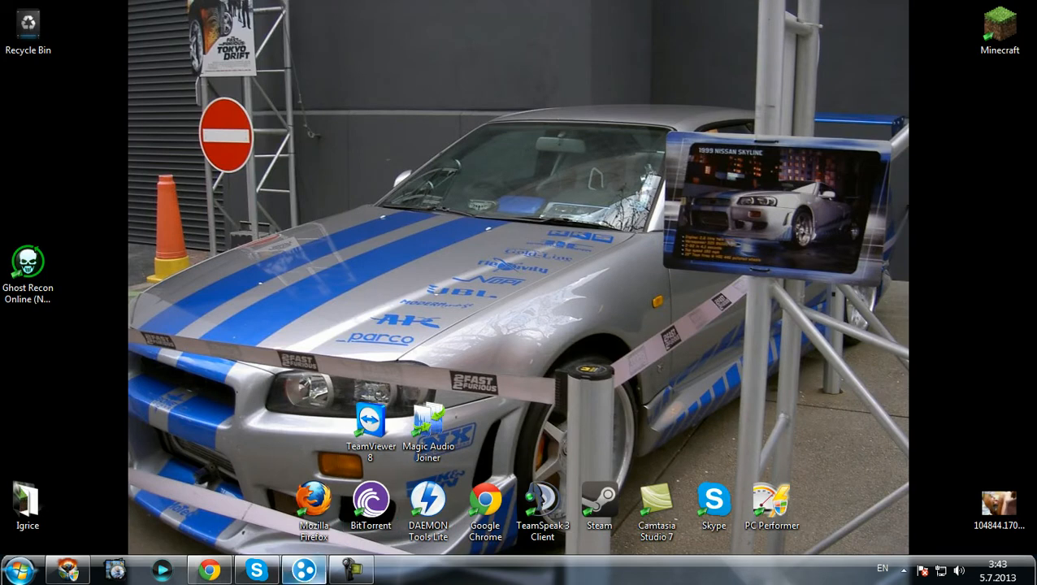
Step: Bring up the Hamachi window and move it to the left of the screen
click(313, 565)
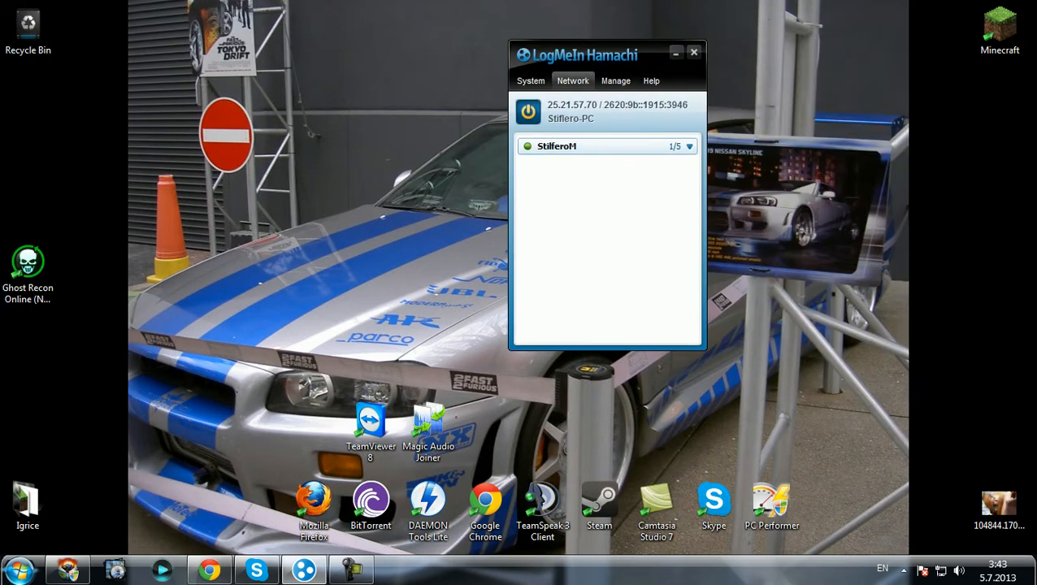
drag(604, 55, 577, 58)
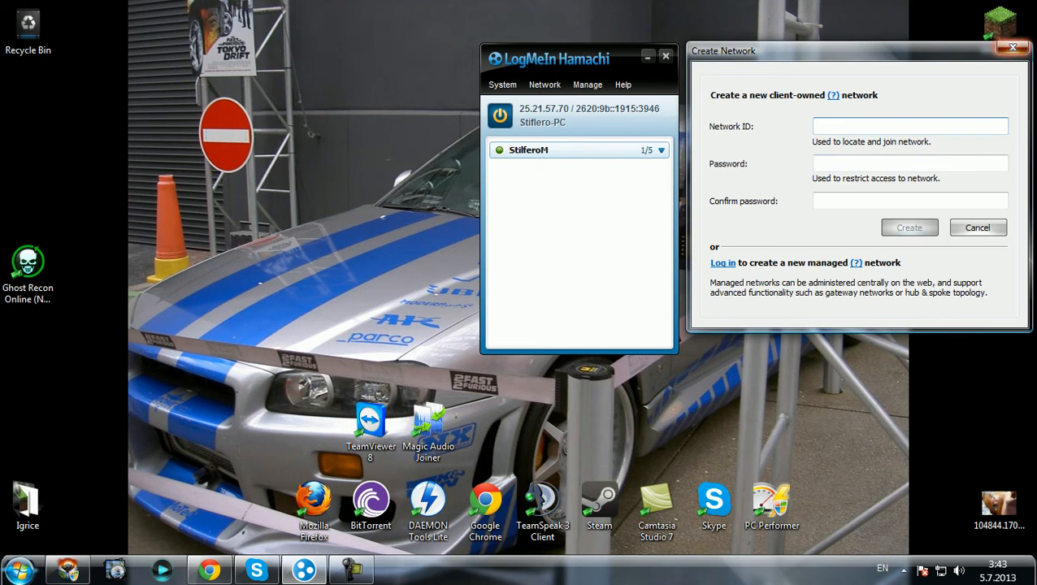
Step: Cancel the new-network form and join the existing 'Stif' network with its ID and password
click(978, 227)
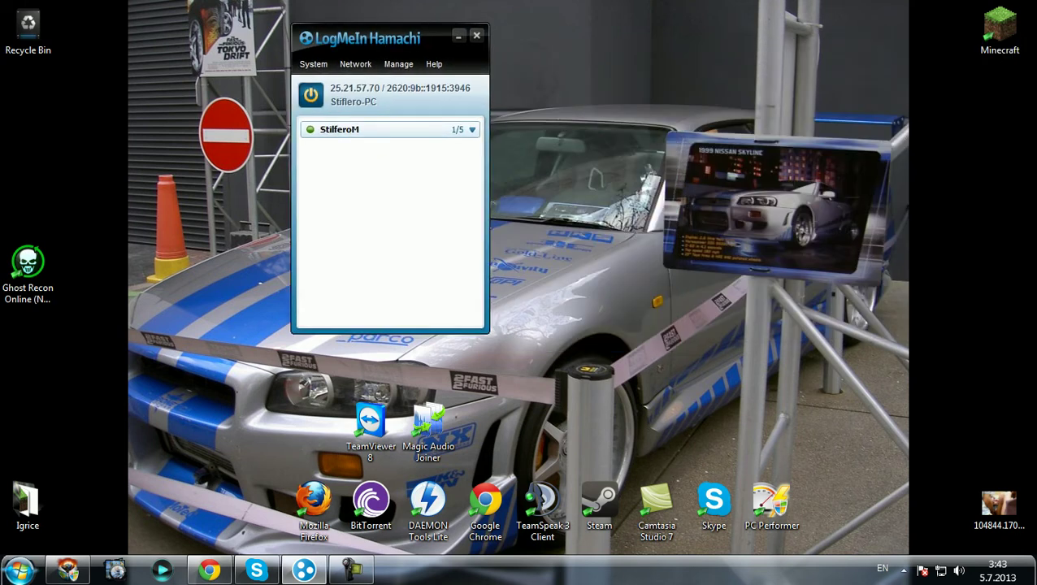
click(355, 65)
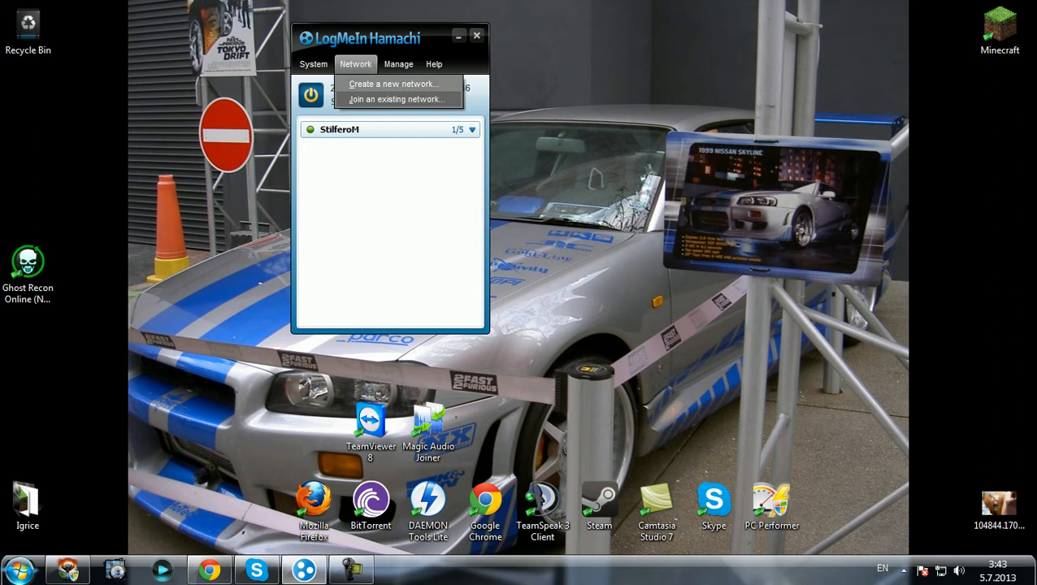
click(403, 101)
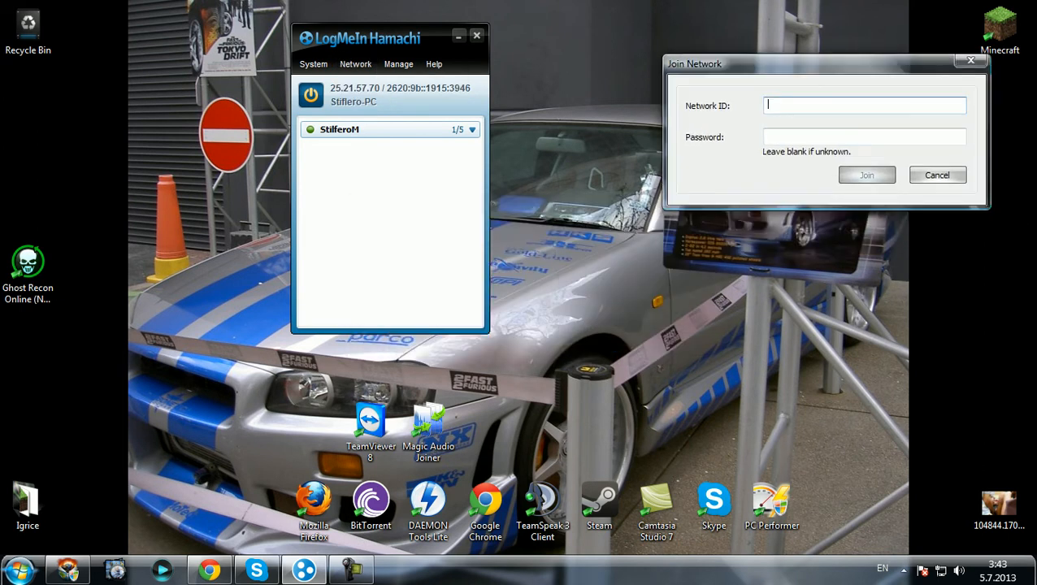
text(StifleroM)
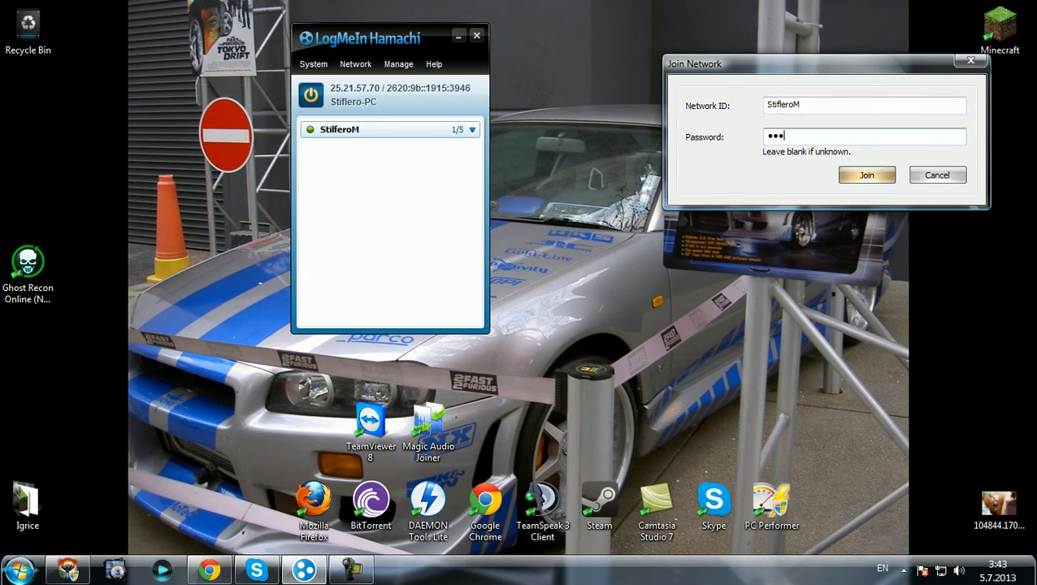
click(866, 176)
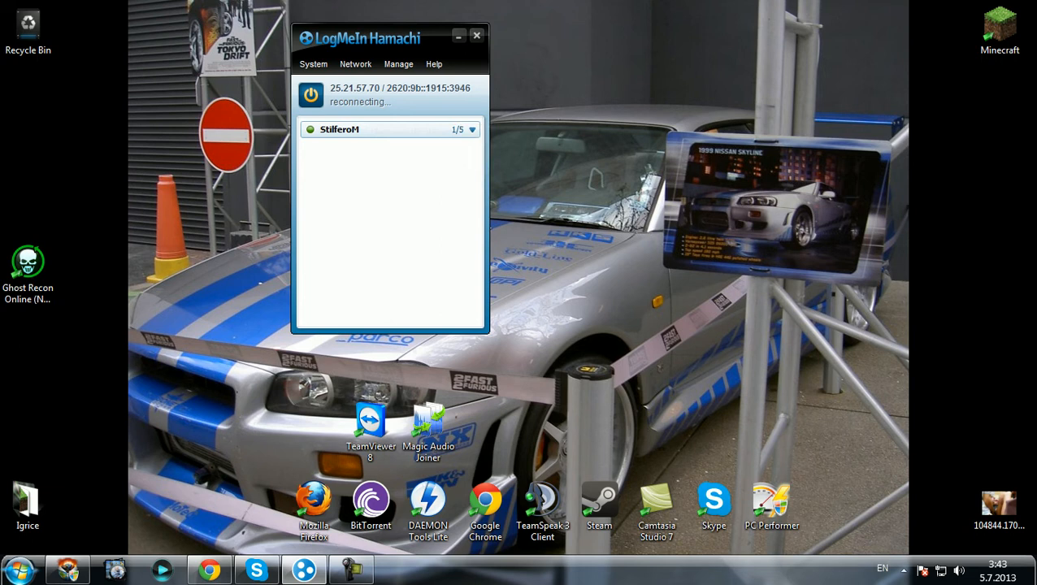
mouse_move(356, 130)
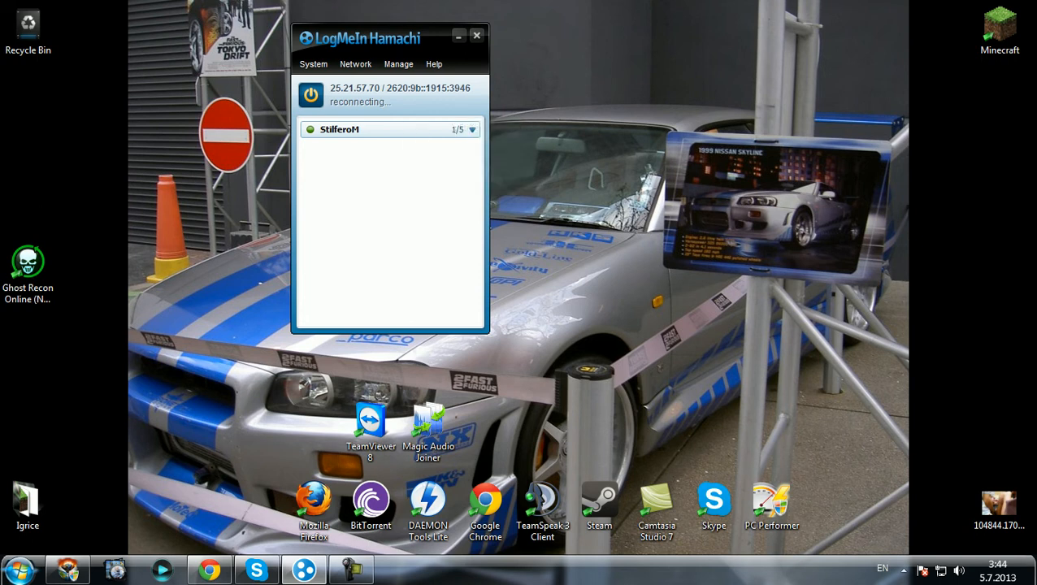
Step: Download minecraft_server.1.6.1.exe from the Multiplayer Server section of minecraft.net to the desktop
click(478, 36)
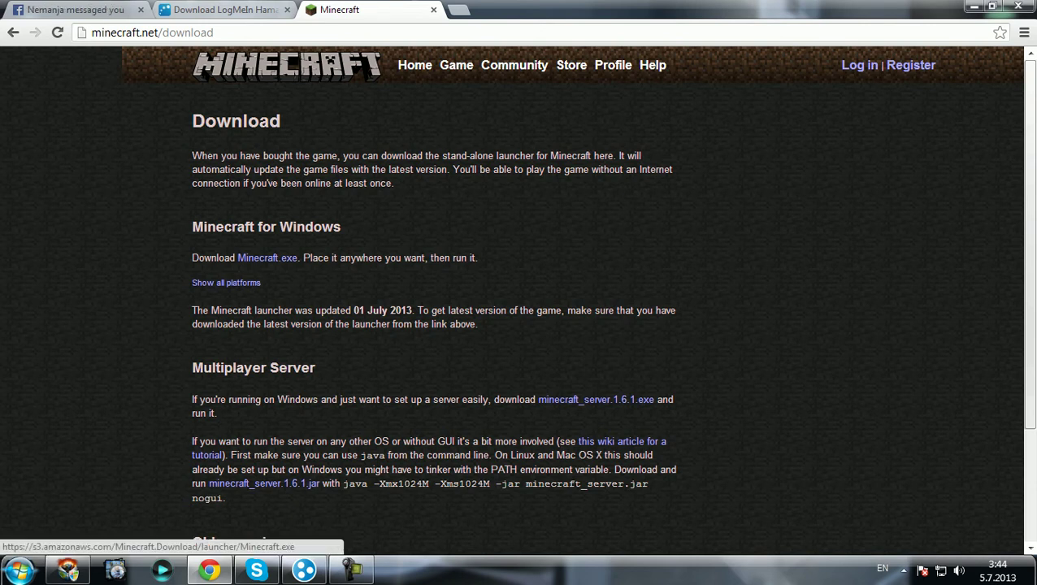
scroll(down, 3)
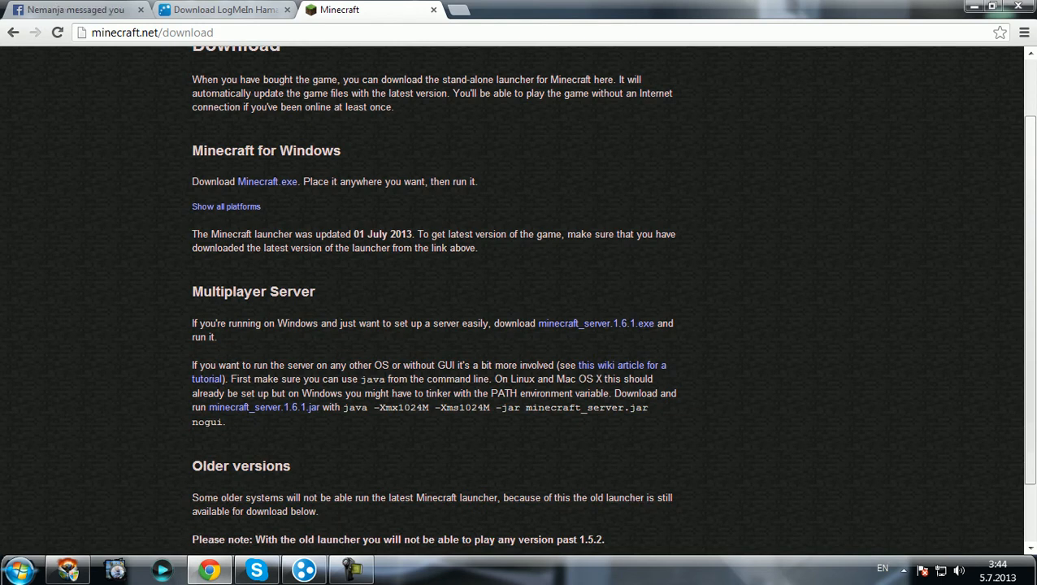
scroll(down, 3)
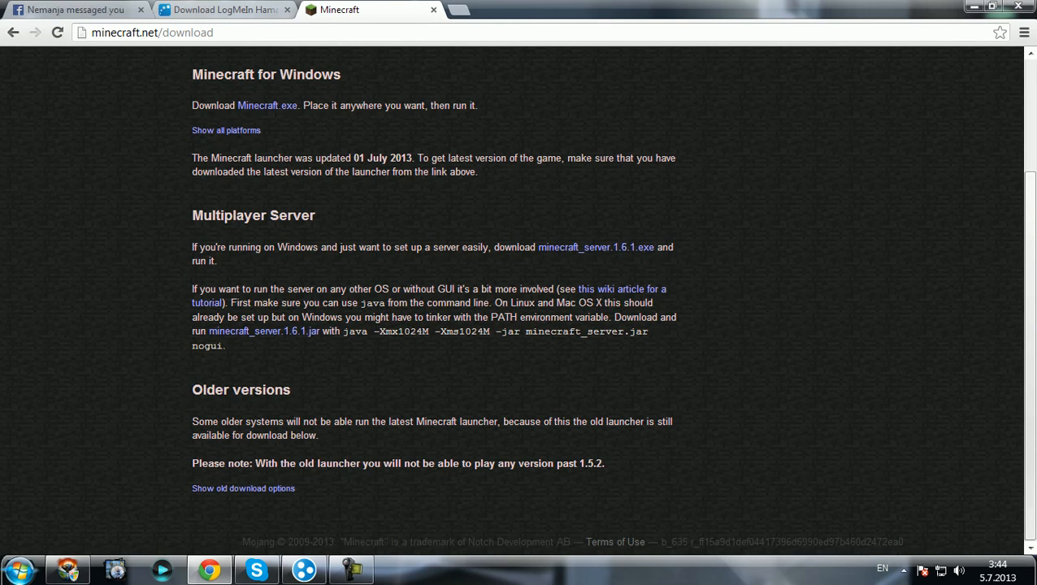
click(595, 247)
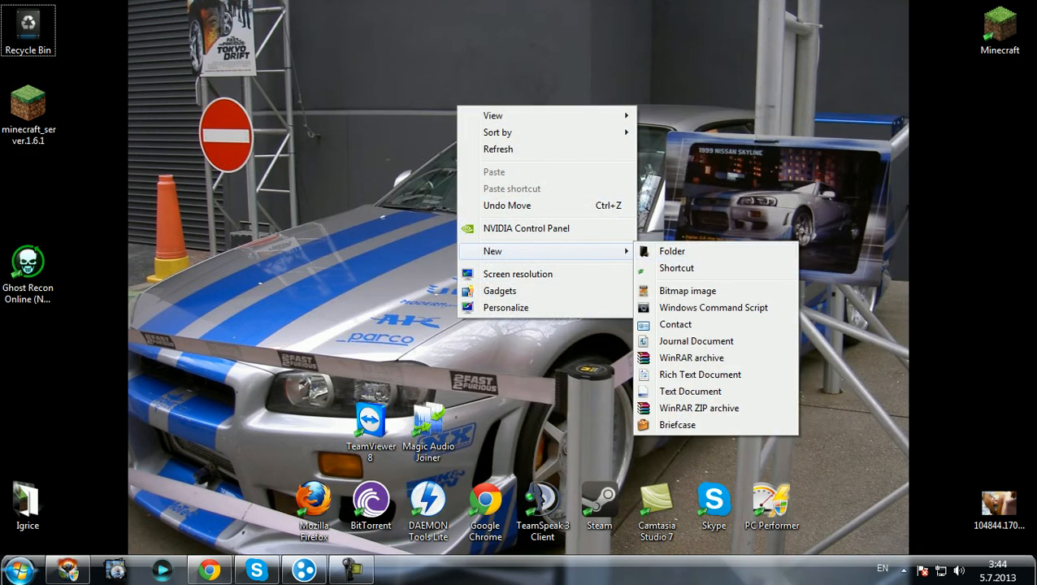
Step: Create a 'Minecraft Online Server' folder holding the server exe and launch the 1.6.1 server
click(672, 250)
text(Minecraft Online Server)
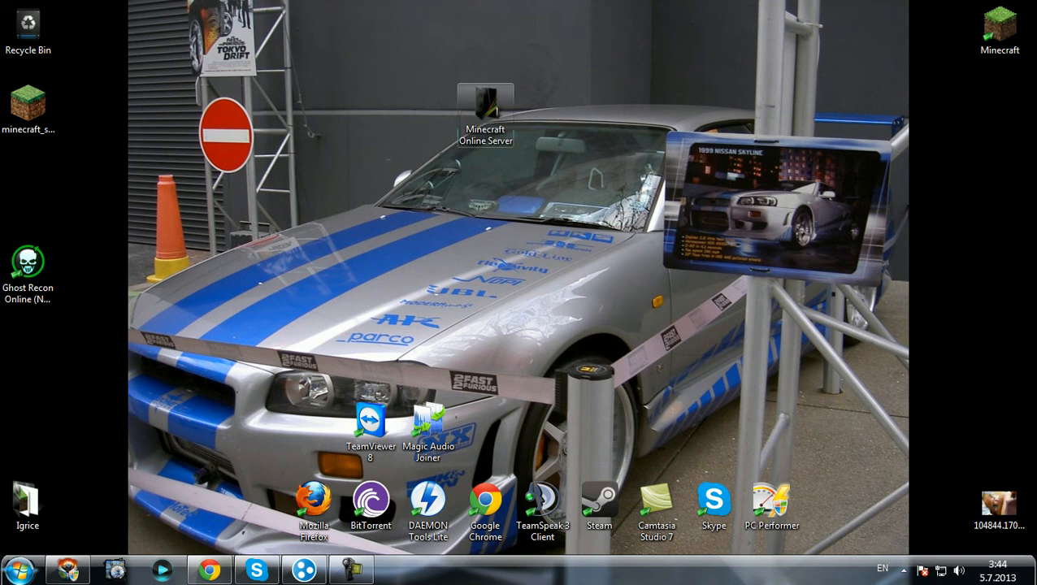
double_click(487, 101)
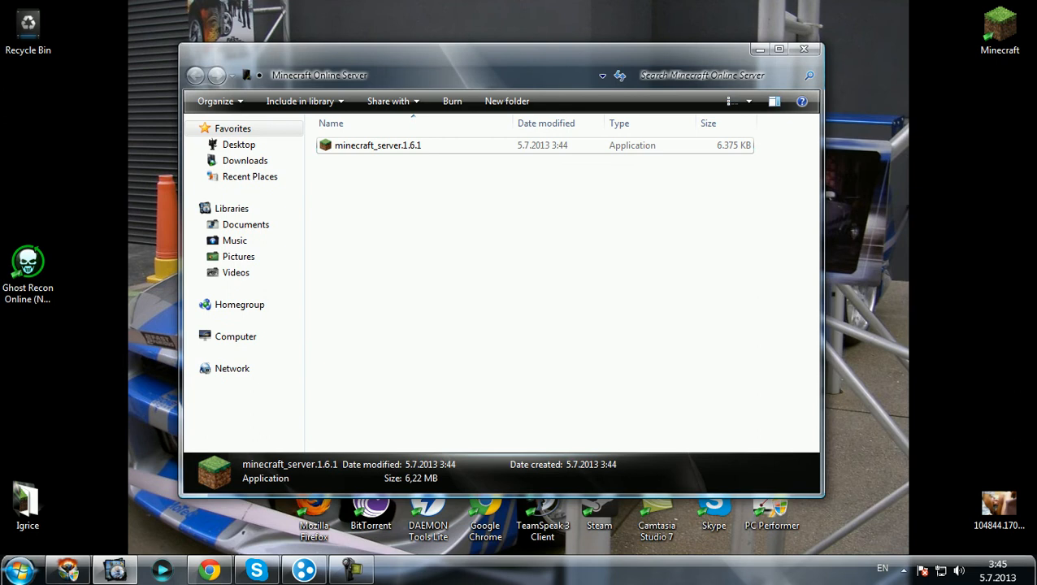
right_click(375, 145)
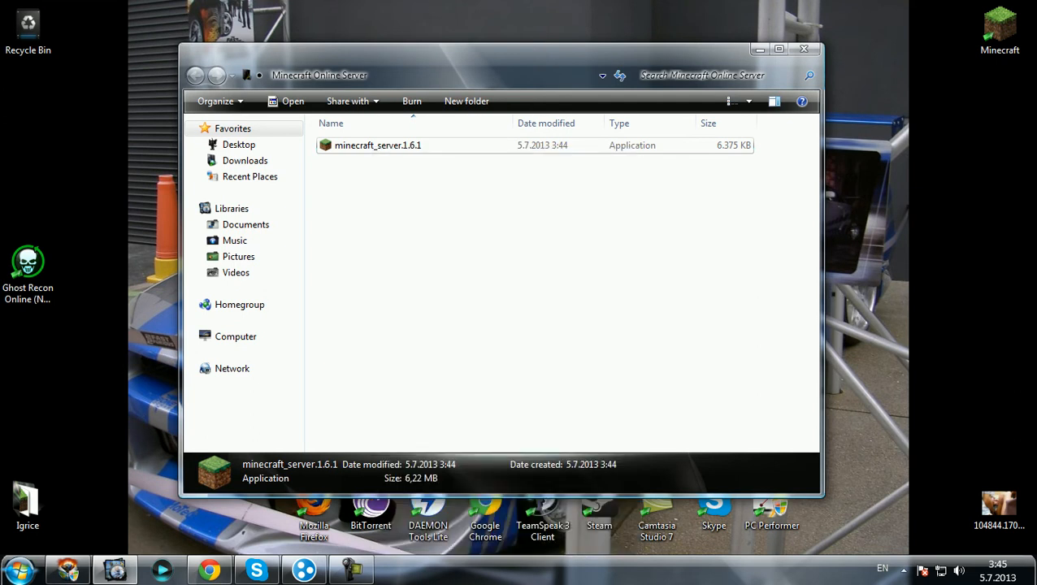
double_click(376, 144)
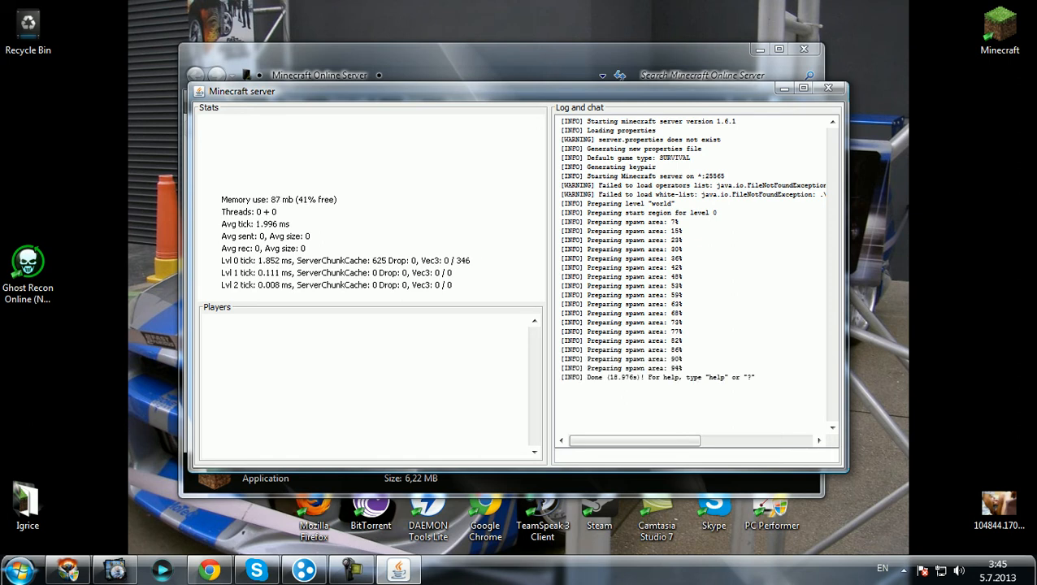
Step: Launch Minecraft 1.6.1 from the launcher and go to the Multiplayer server list
click(826, 88)
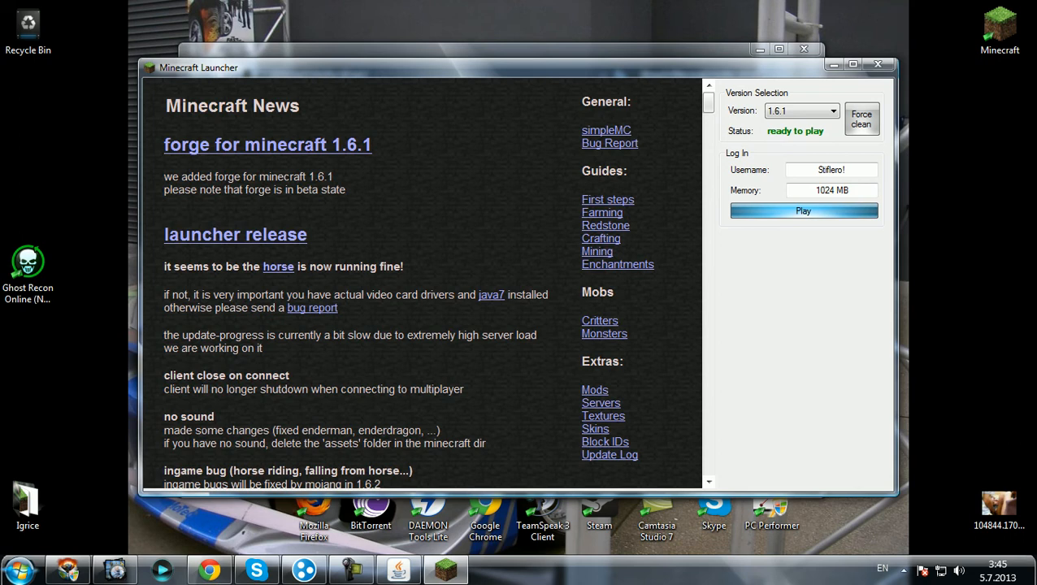
click(802, 211)
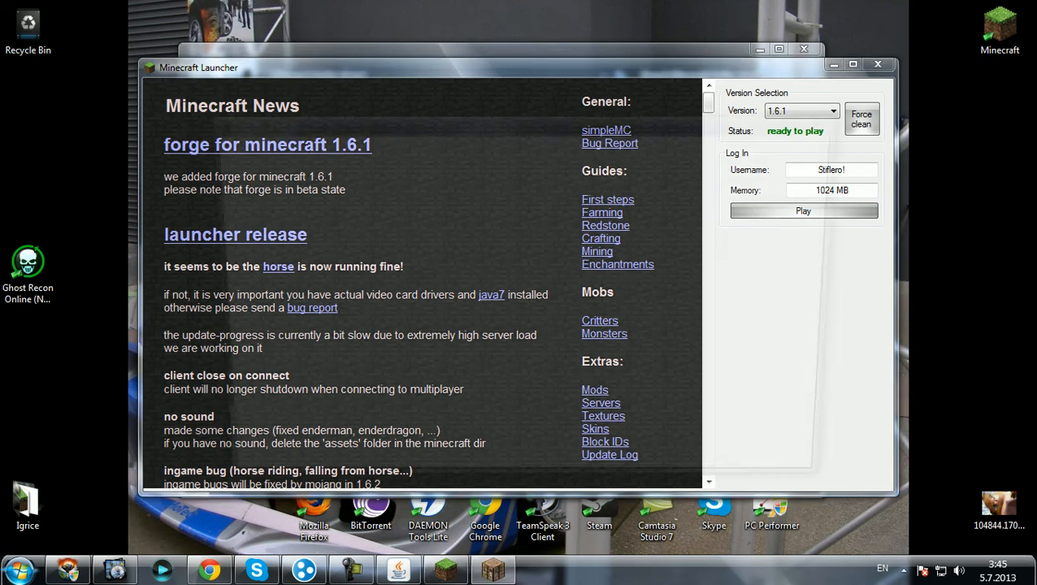
click(803, 211)
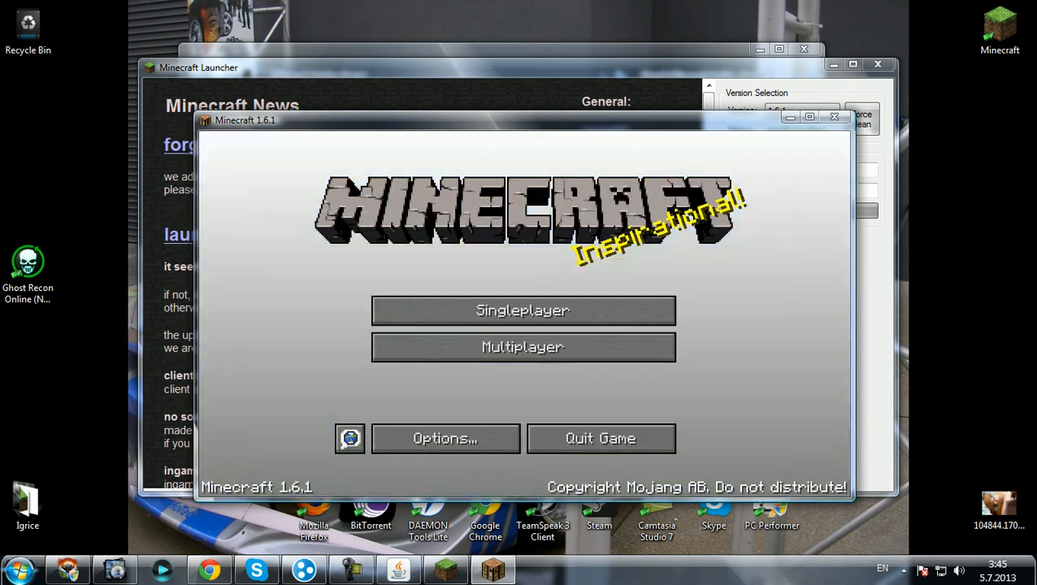
click(523, 348)
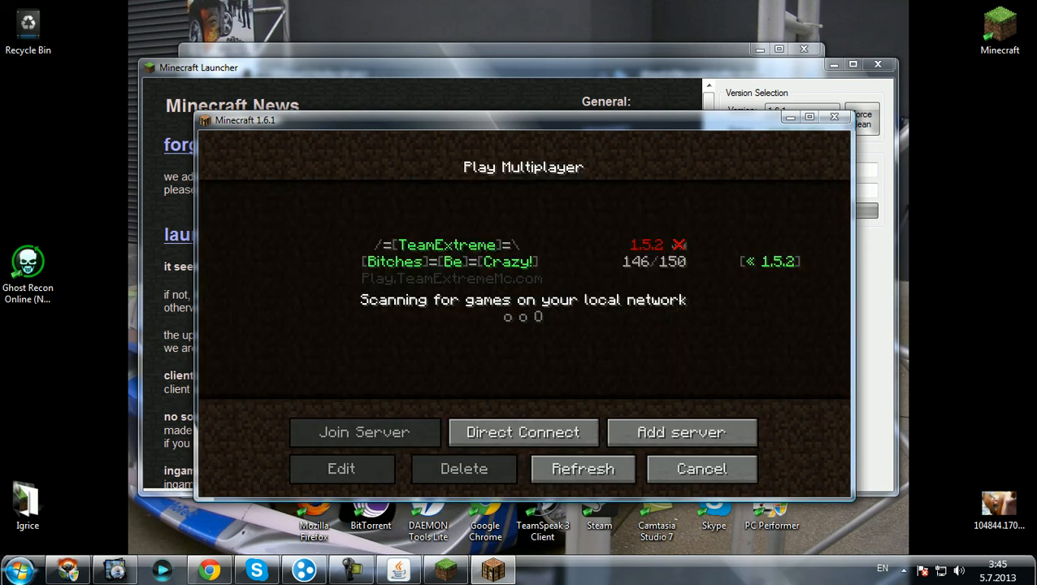
mouse_move(683, 432)
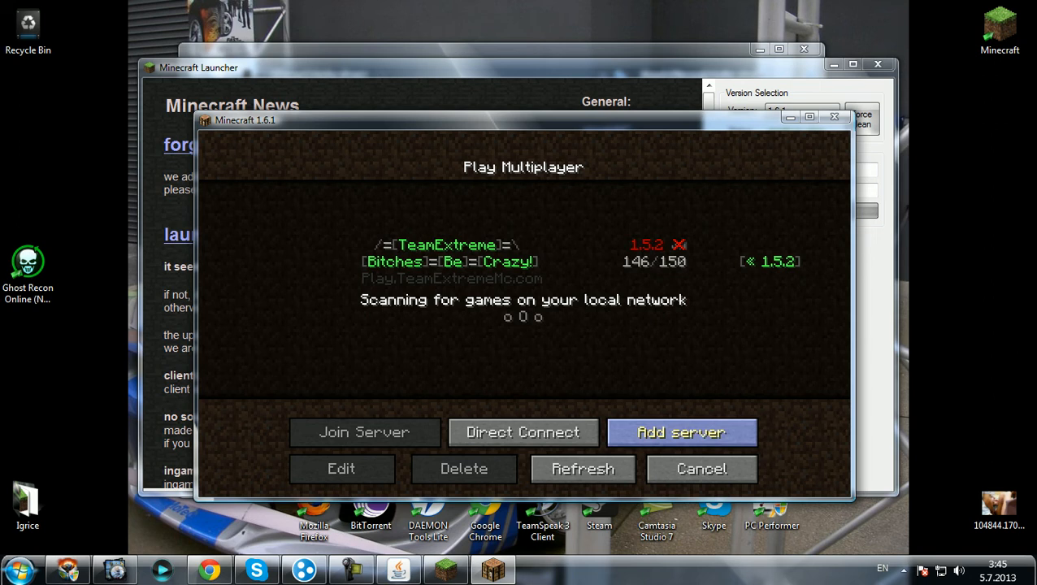
Step: Add a server named 'StifleroM Test Server' with the Hamachi address 25.21.57.70
click(681, 432)
text(M)
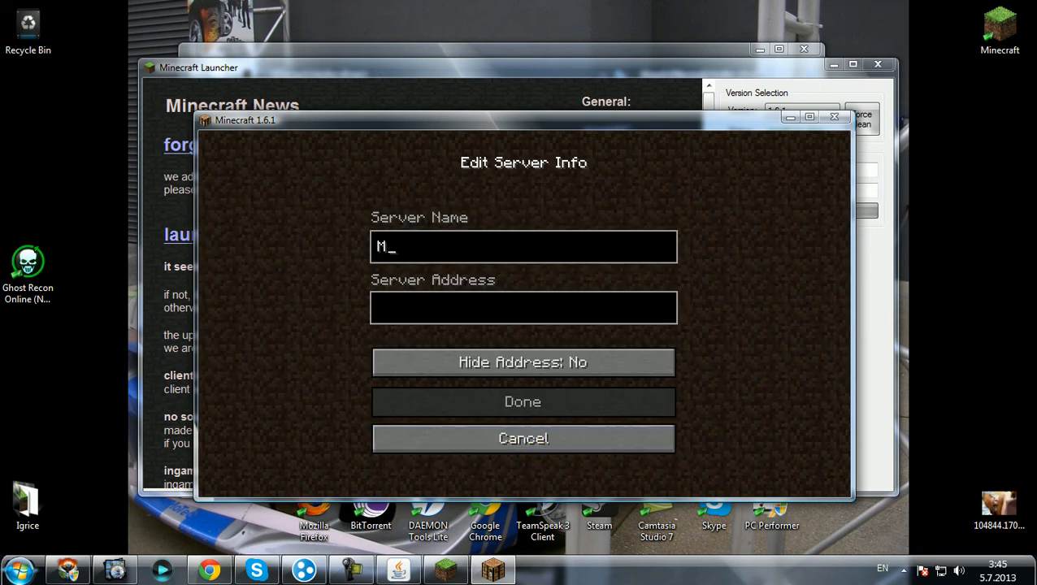
text(StifleroM Test)
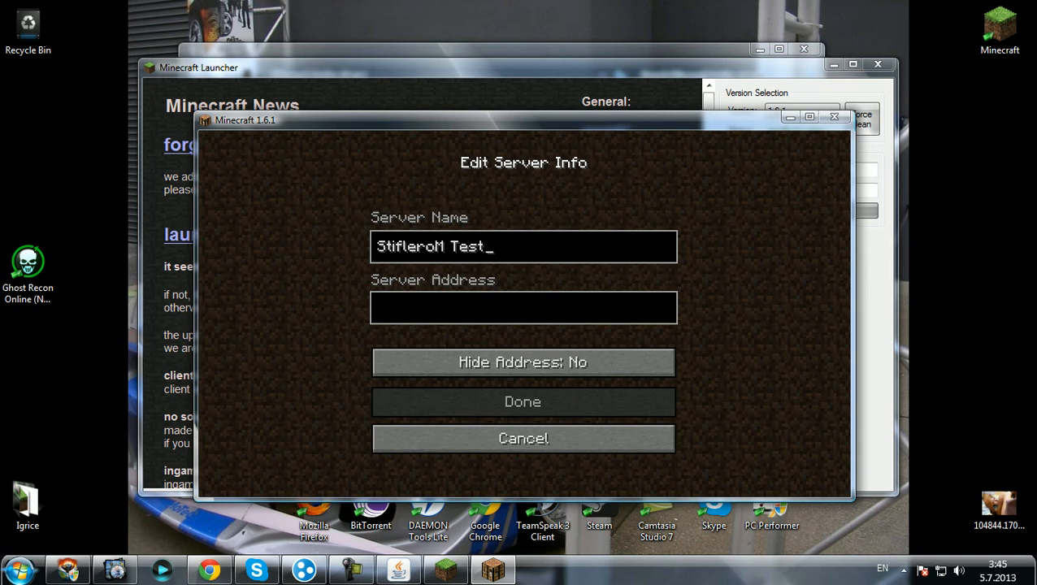
text(Server)
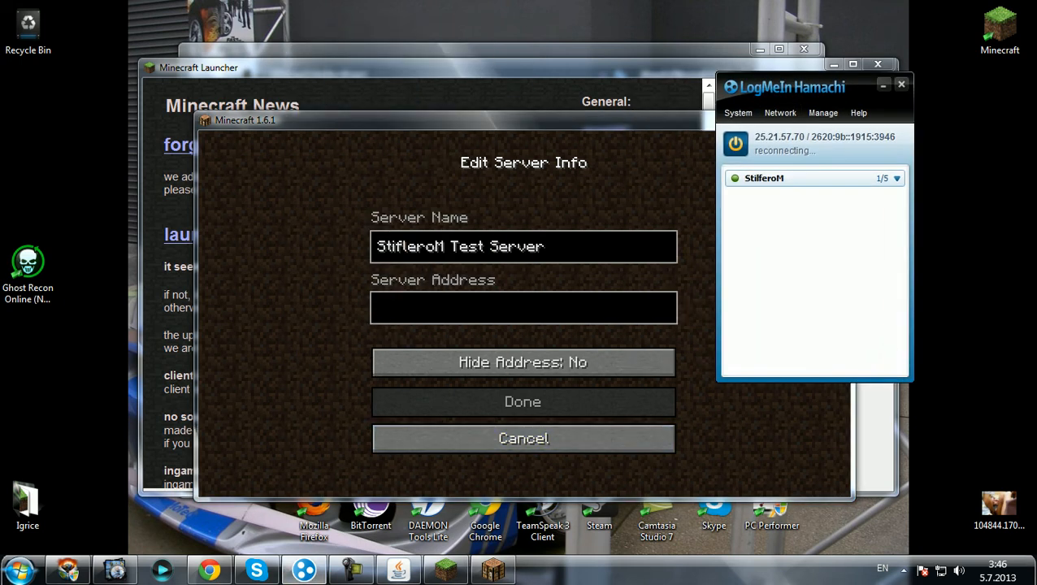
click(524, 307)
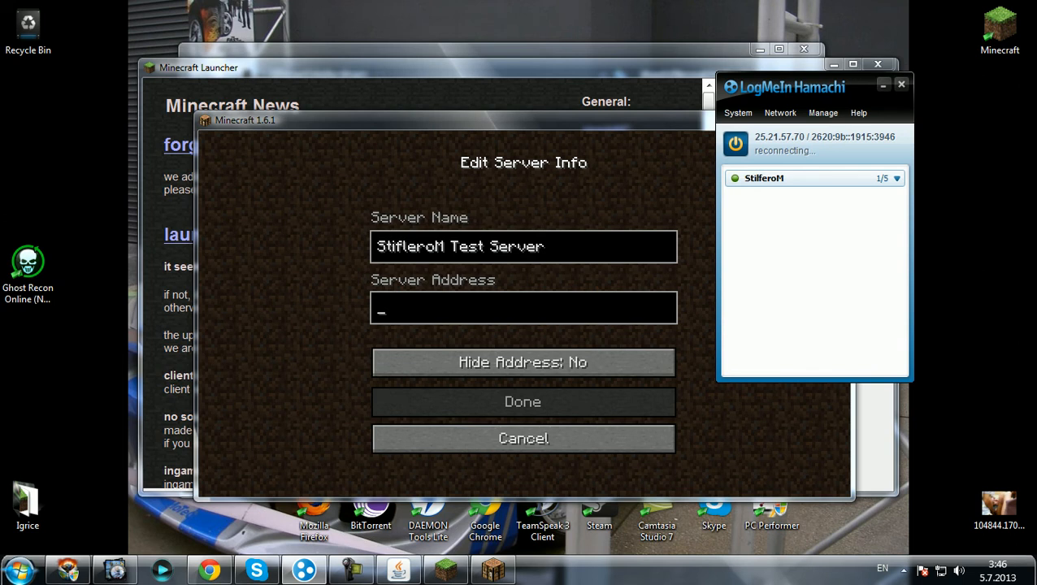
right_click(820, 136)
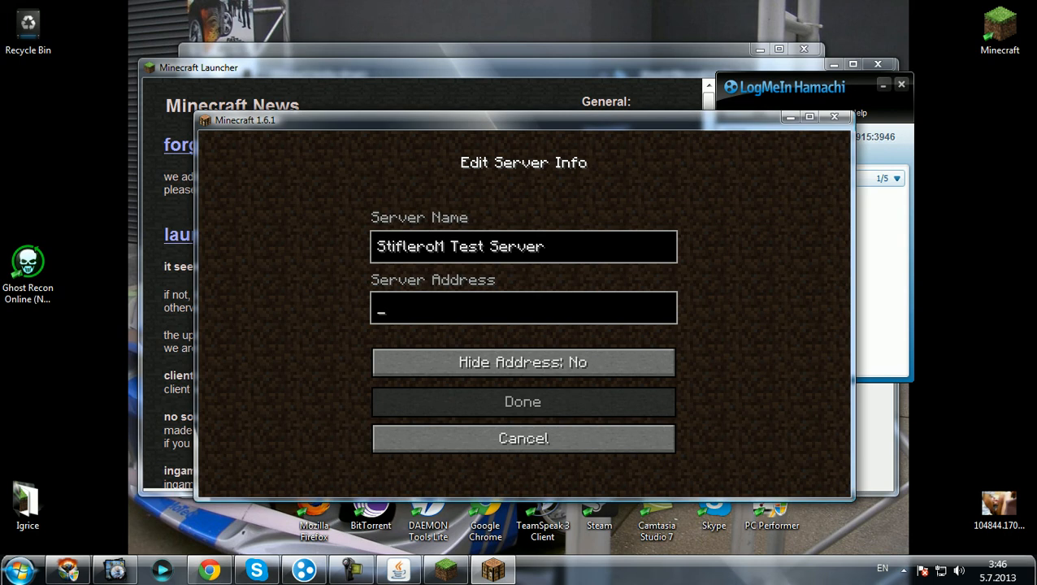
click(523, 401)
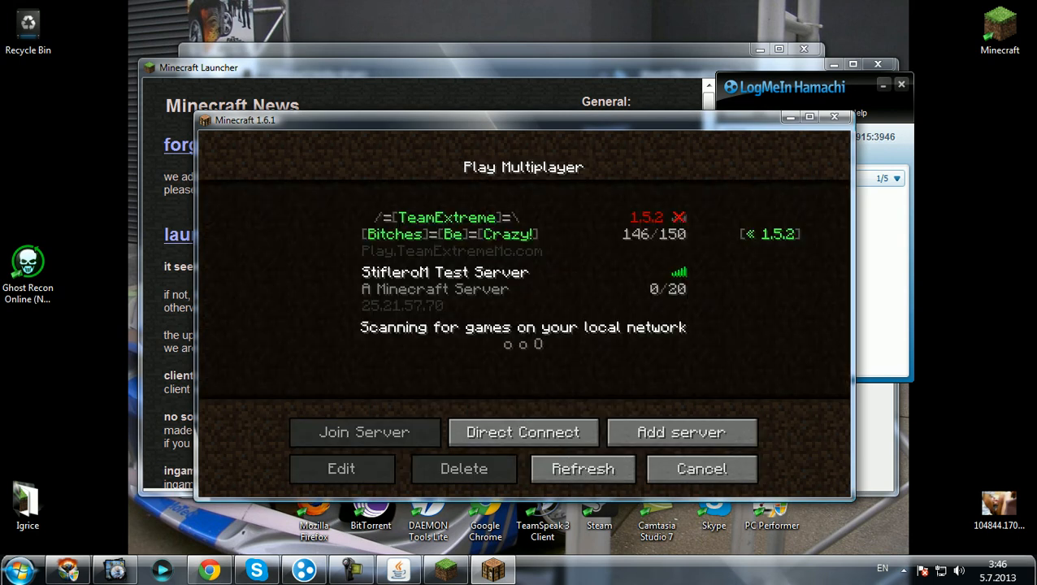
Step: Attempt to join the test server, back out of the bad-login error, and switch to the server folder
click(364, 432)
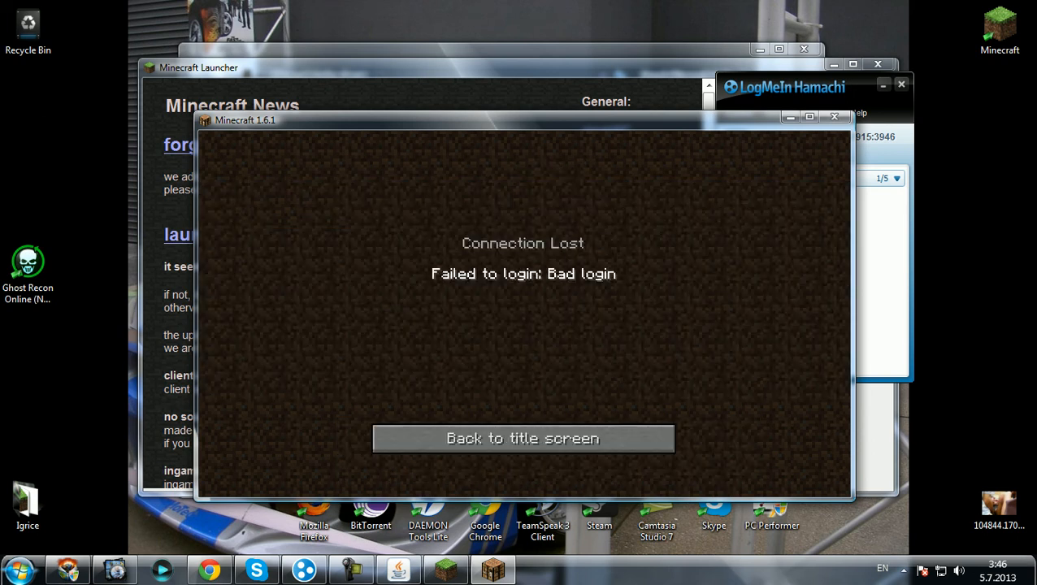
click(523, 439)
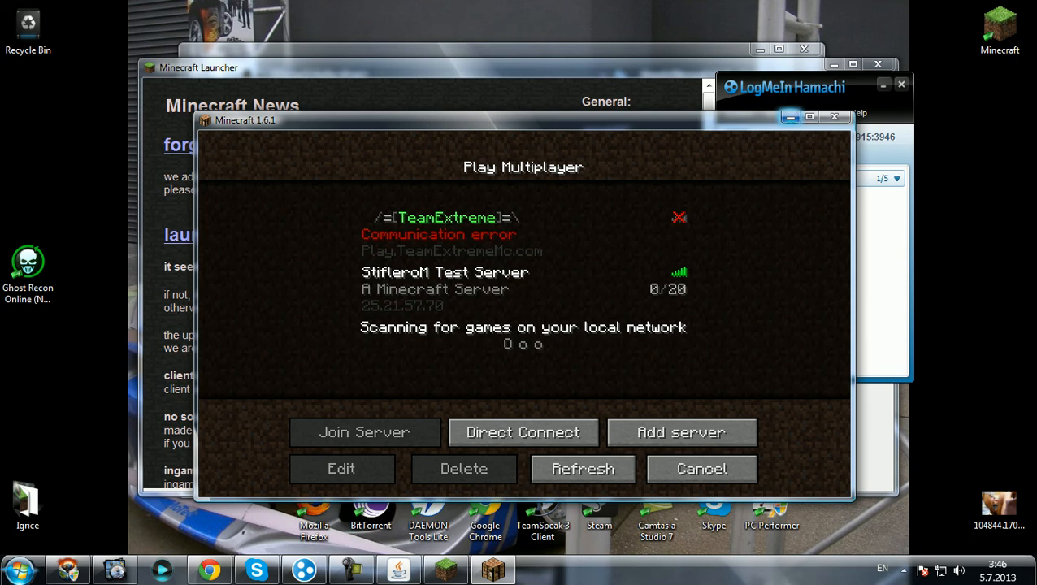
click(702, 468)
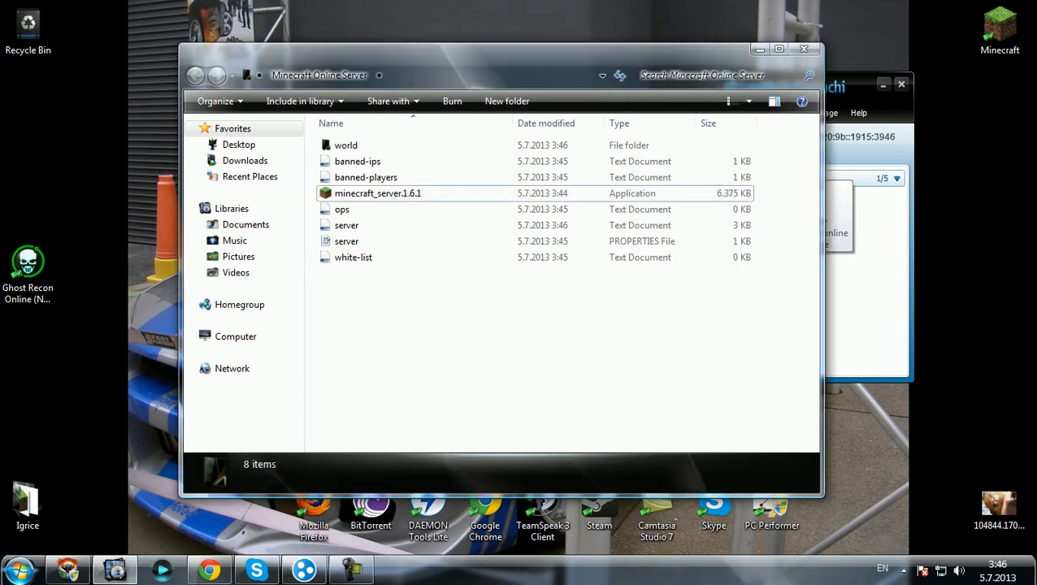
Step: Edit server.properties to online-mode false and server-ip 25.21.57.70, then save it
click(346, 241)
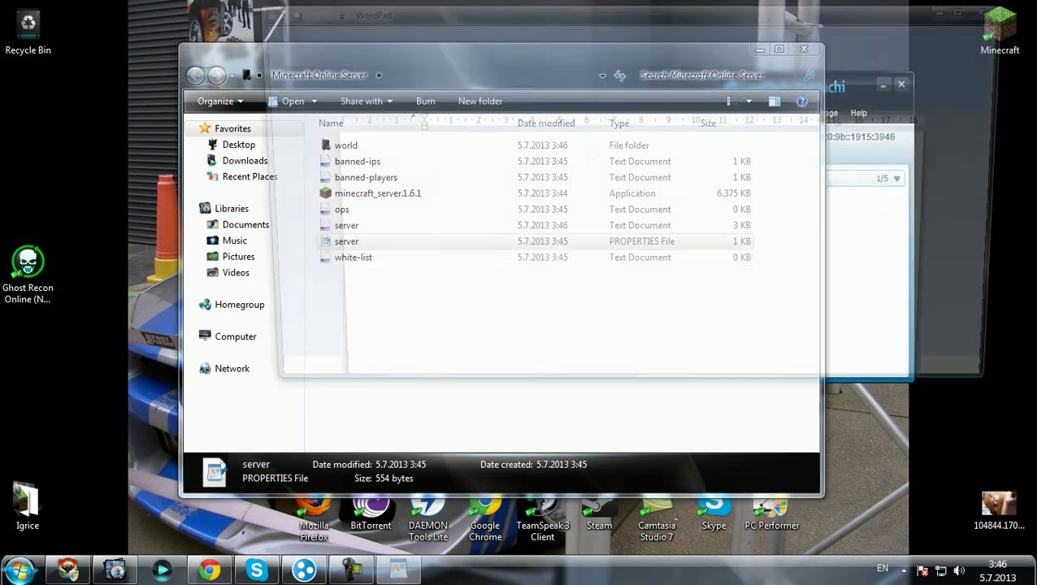
double_click(346, 240)
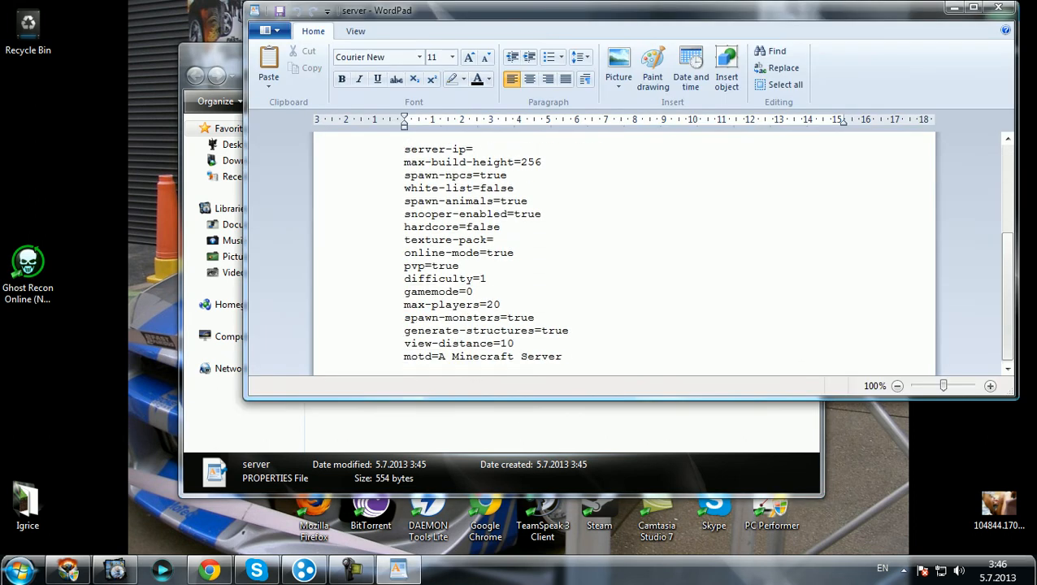
double_click(500, 253)
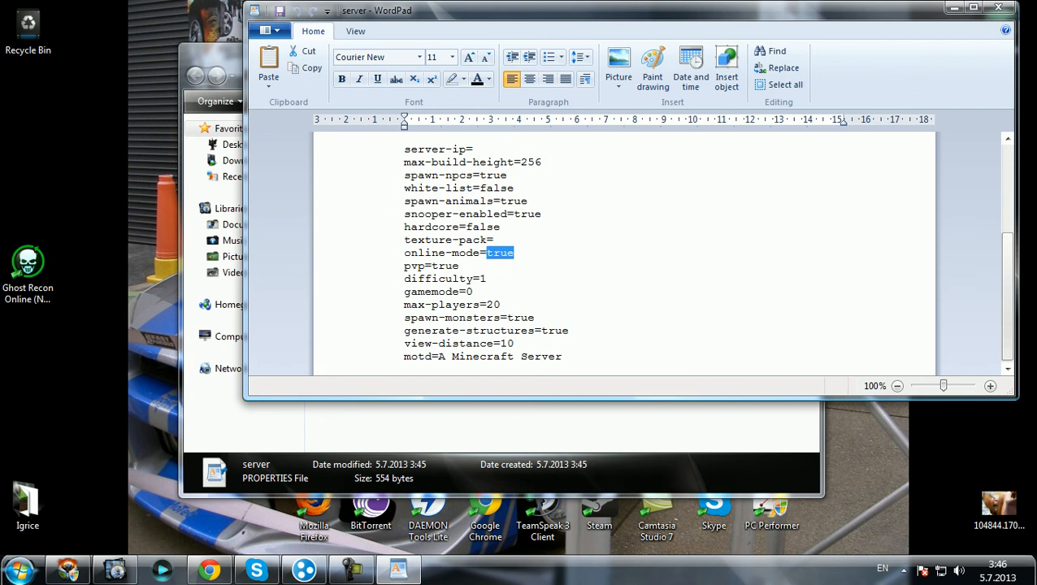
text(false)
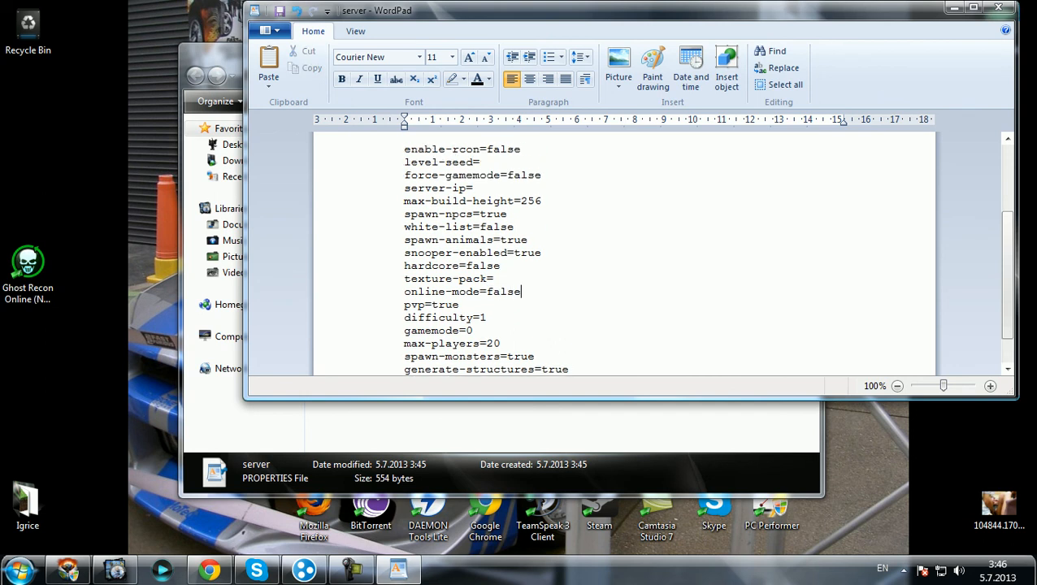
text(25.21.57.70)
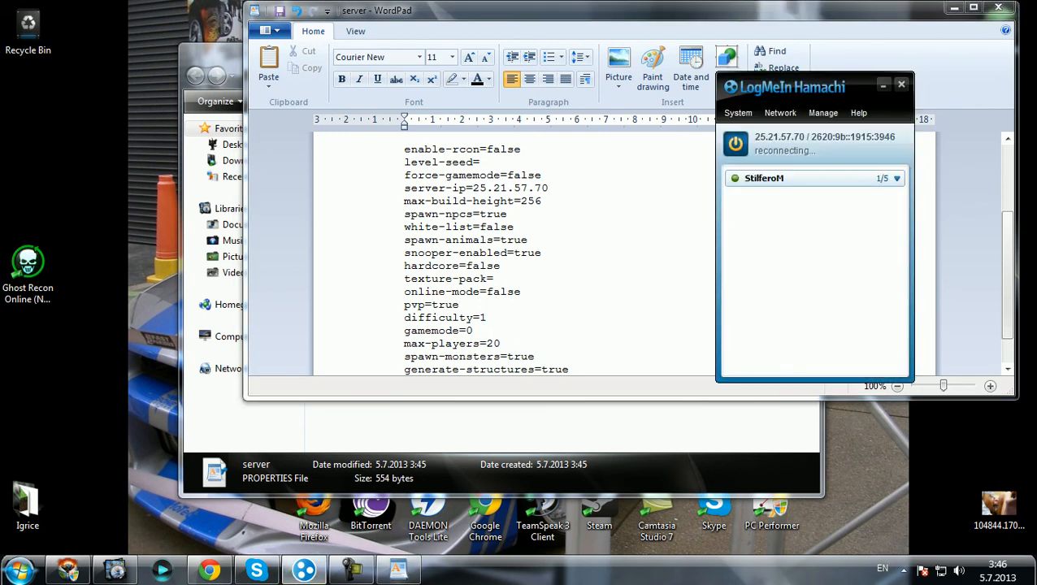
click(907, 82)
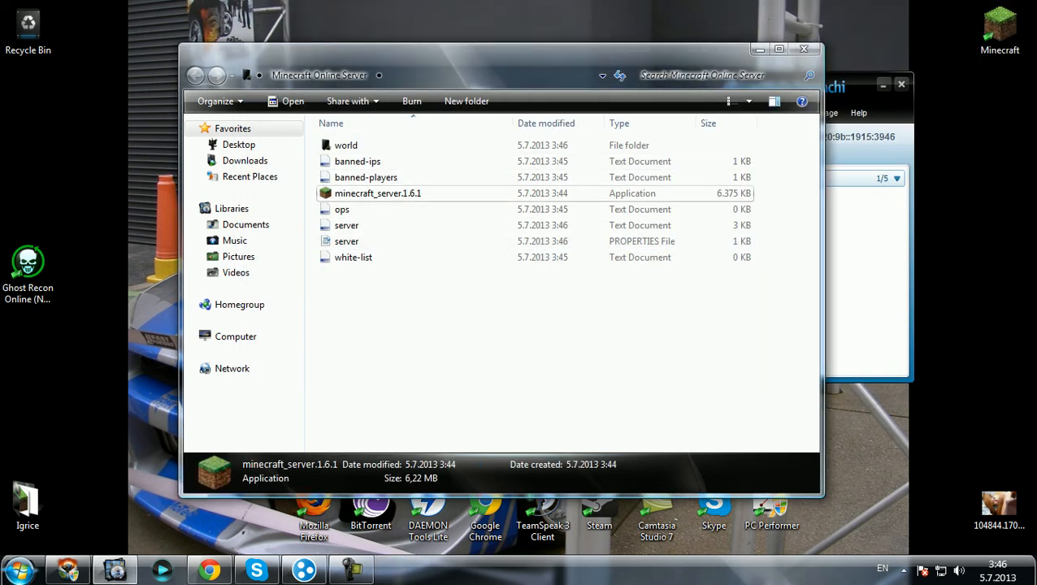
Step: Restart the minecraft_server.1.6.1 application and reopen the Minecraft launcher
right_click(377, 191)
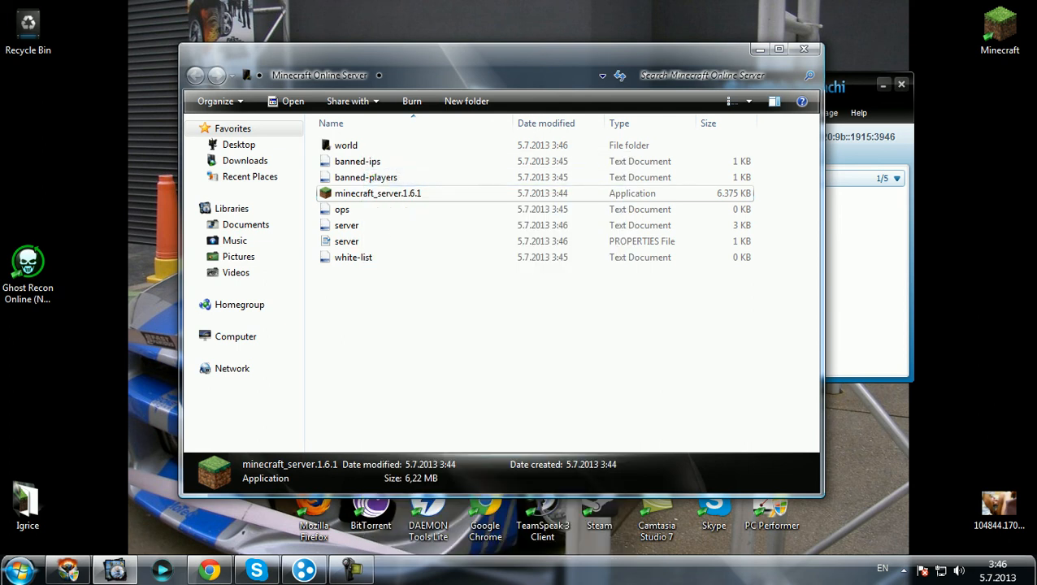
double_click(379, 192)
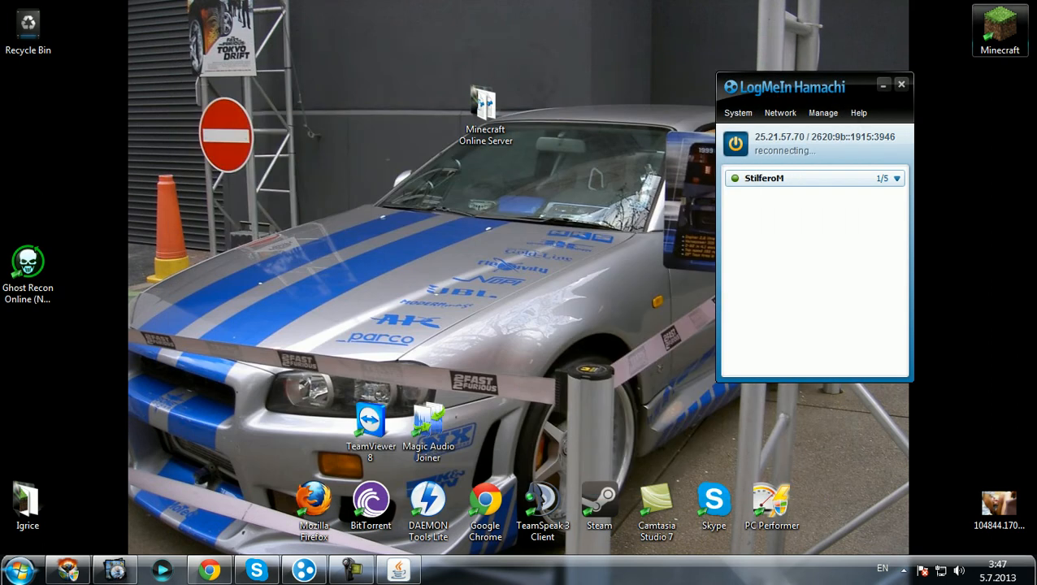
click(442, 566)
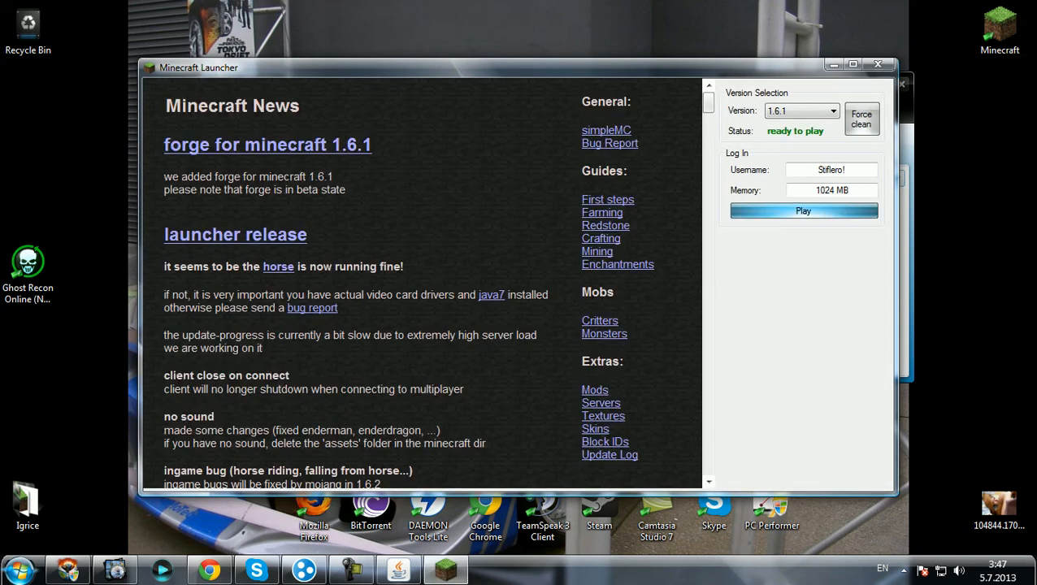
Step: Relaunch Minecraft 1.6.1 and join the test server from the Multiplayer list
click(802, 211)
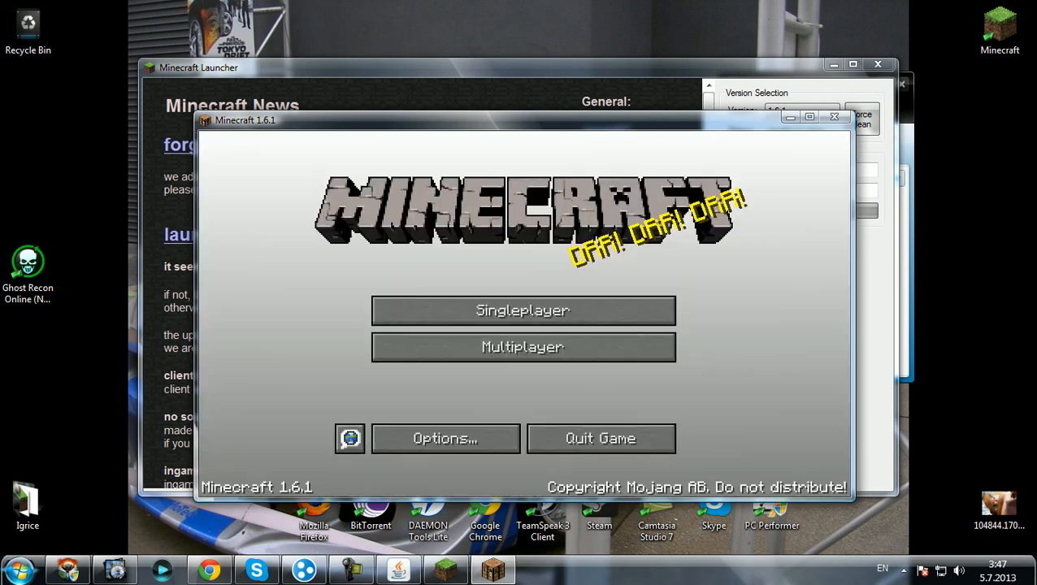
mouse_move(524, 348)
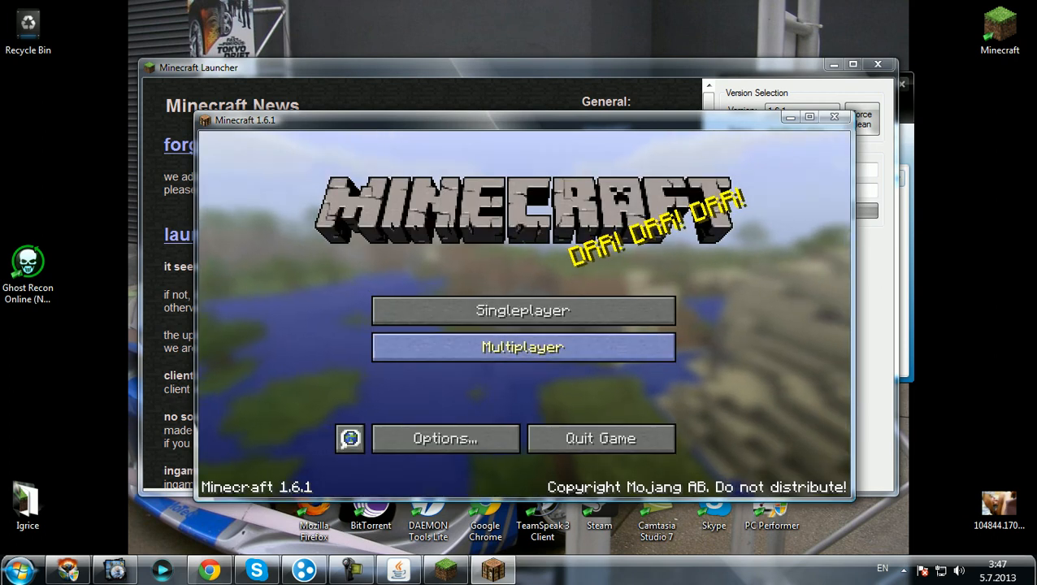
click(523, 348)
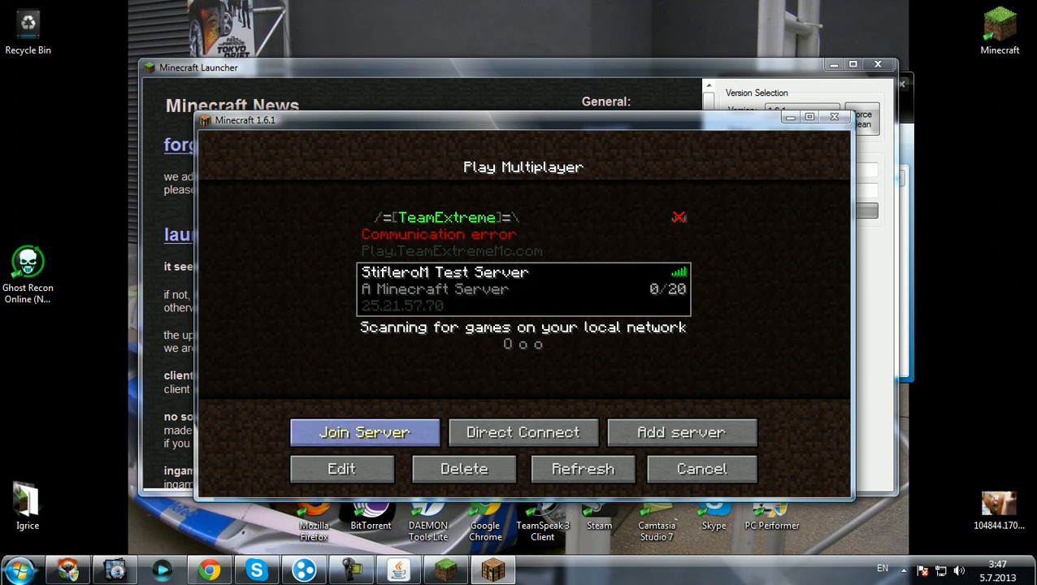
click(364, 432)
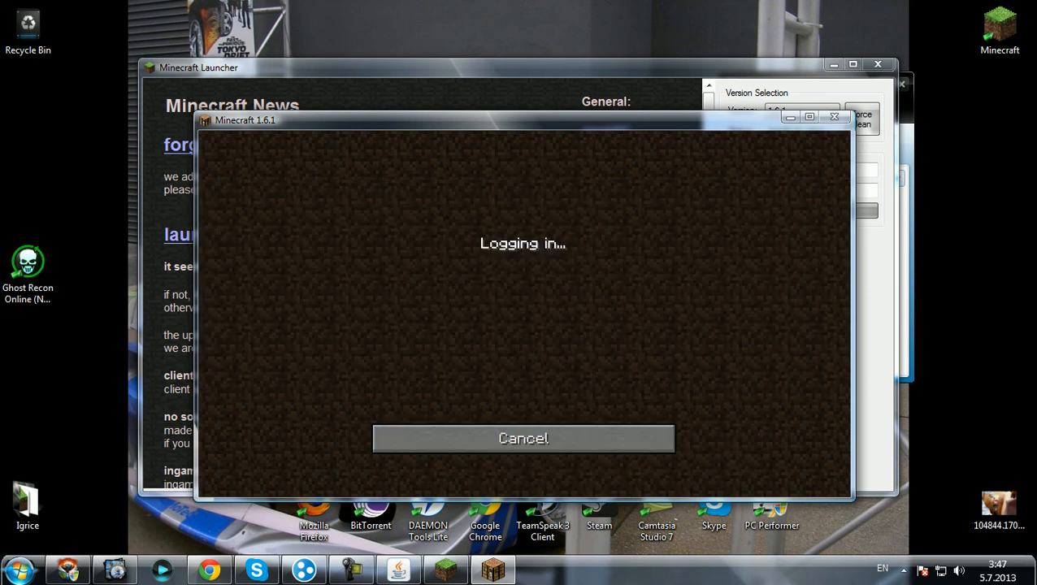